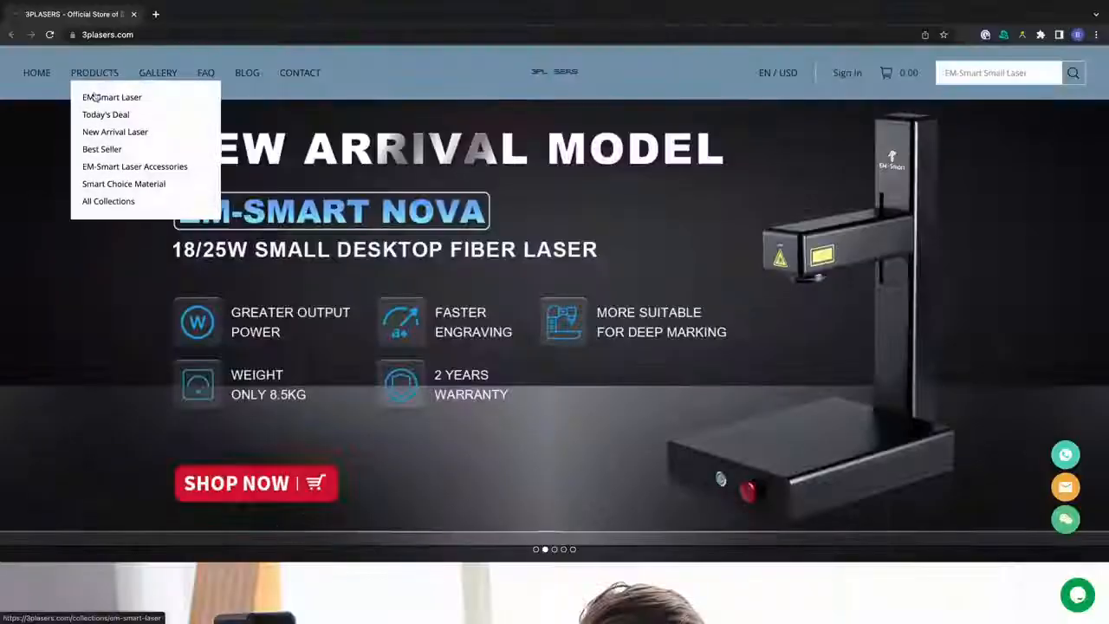
- View the EM-Smart Laser collection of fiber marking machines with their prices
left_click(111, 97)
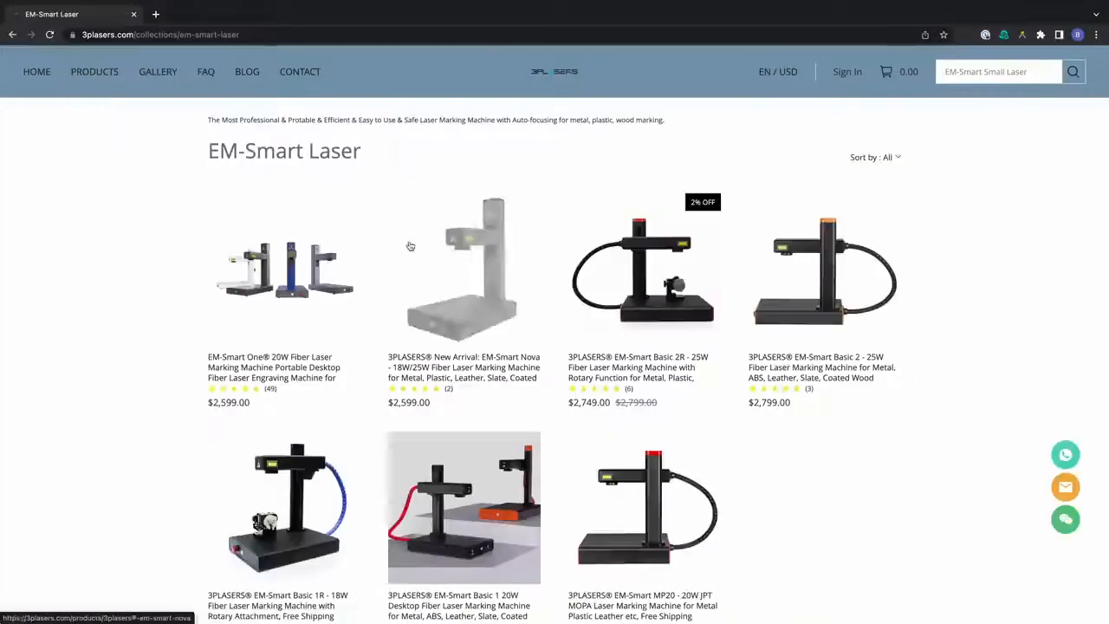
scroll("down", 3)
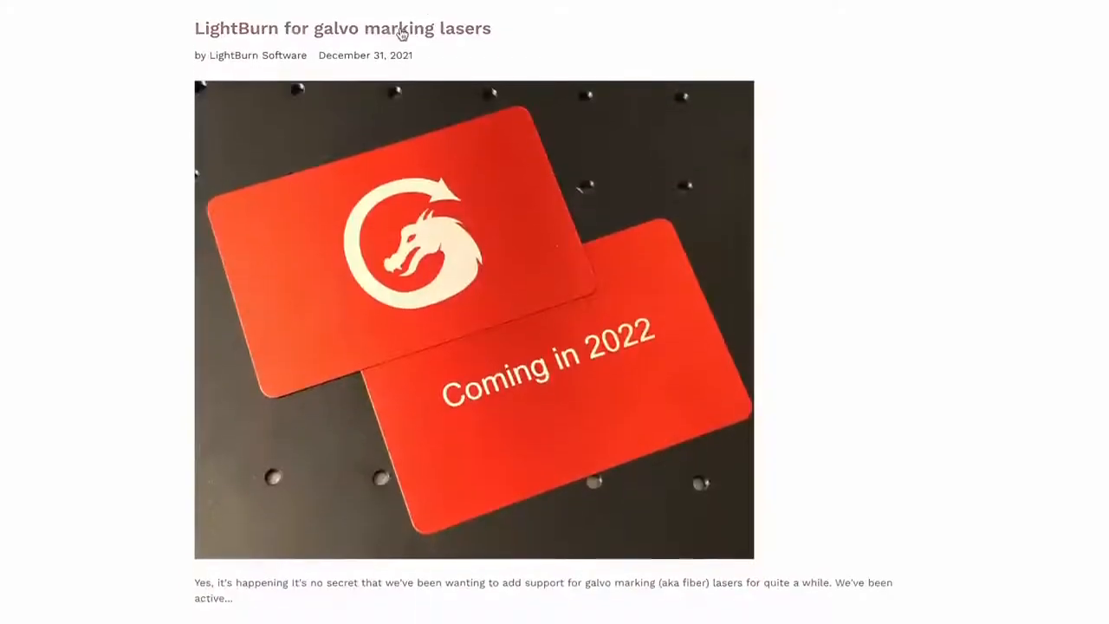
- Scroll the LightBurn galvo post down to its FAQ on platforms, boards and licenses
scroll("down", 3)
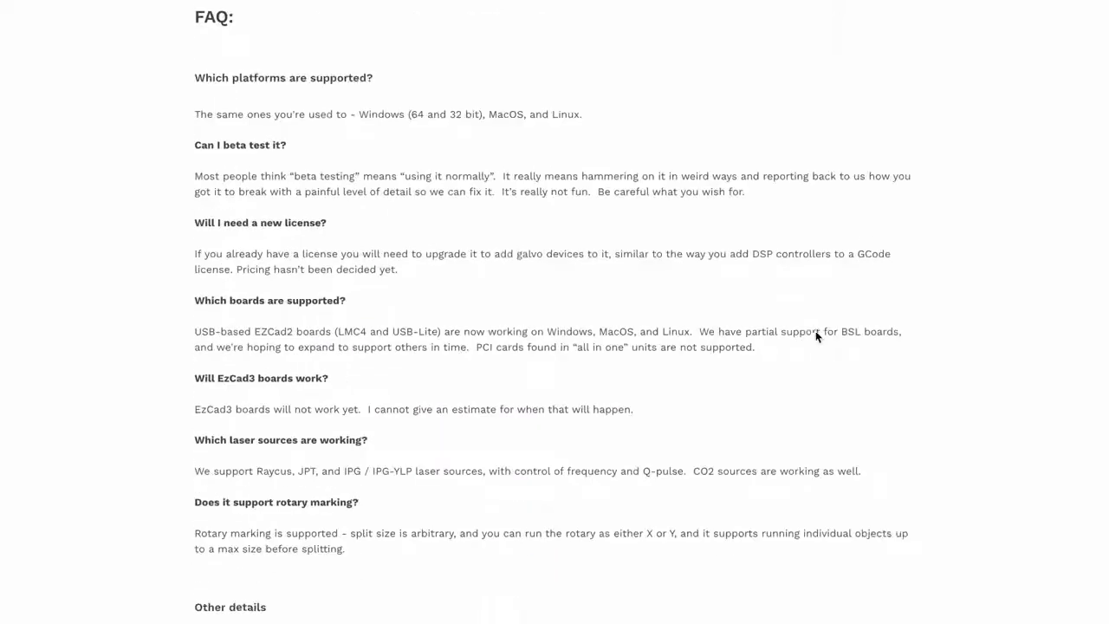